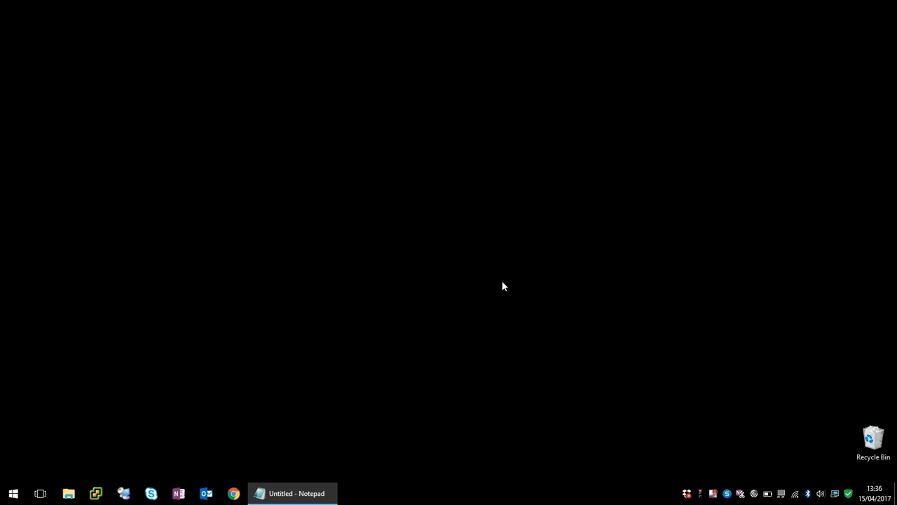
{"action": "mouse_move", "coordinate": [150, 371]}
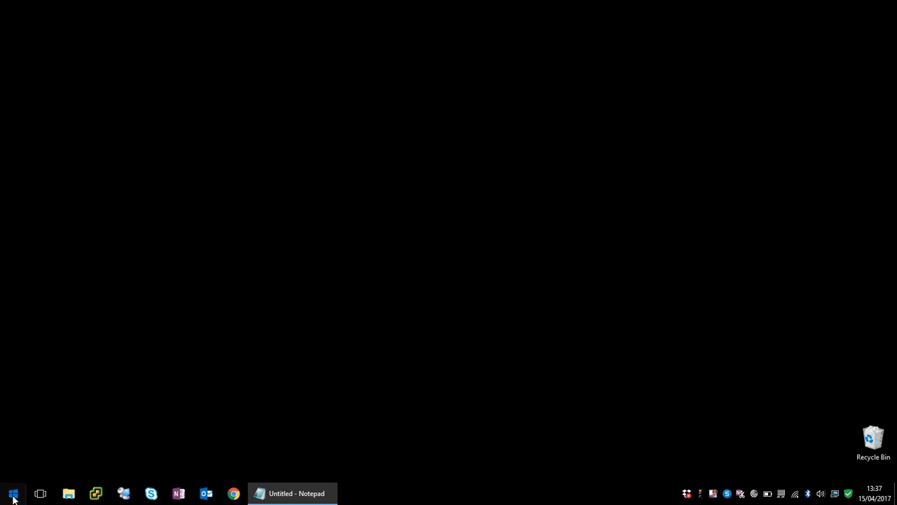
Search CMD from Start and launch Command Prompt as administrator.
{"action": "left_click", "coordinate": [10, 493]}
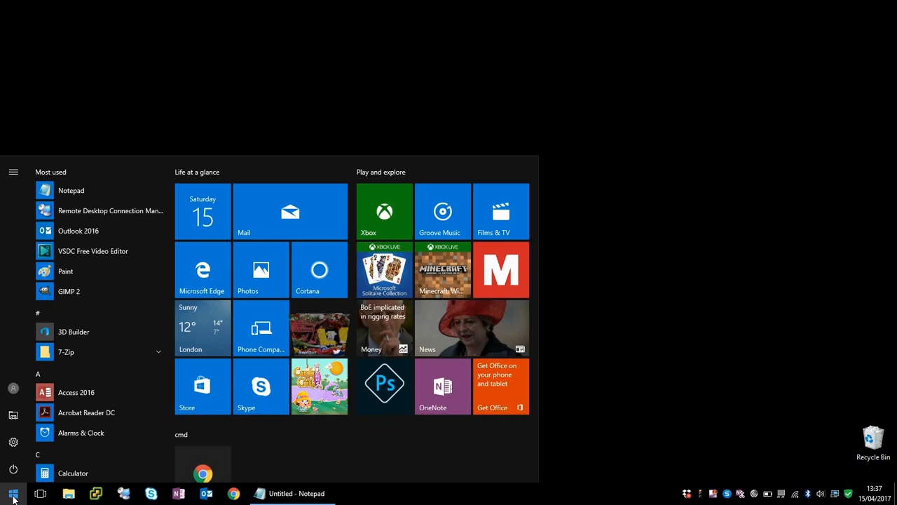
{"action": "type", "text": "CMD"}
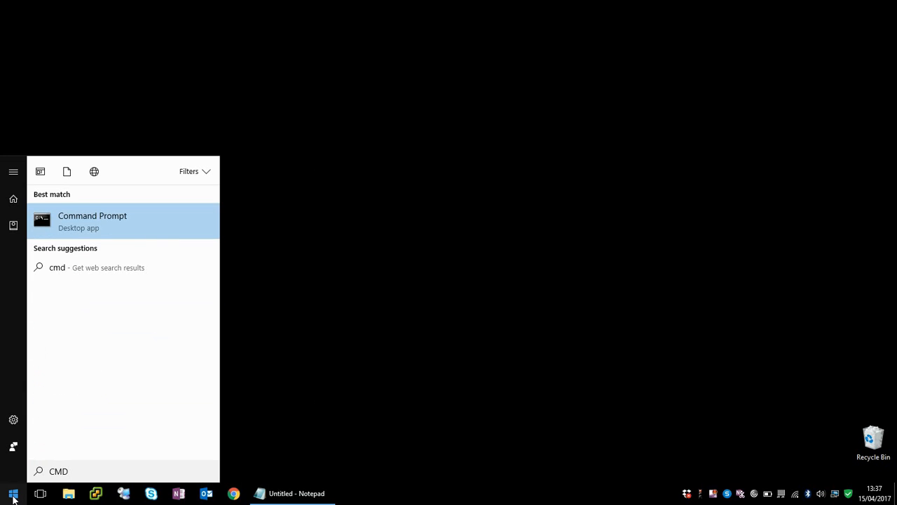
{"action": "mouse_move", "coordinate": [91, 233]}
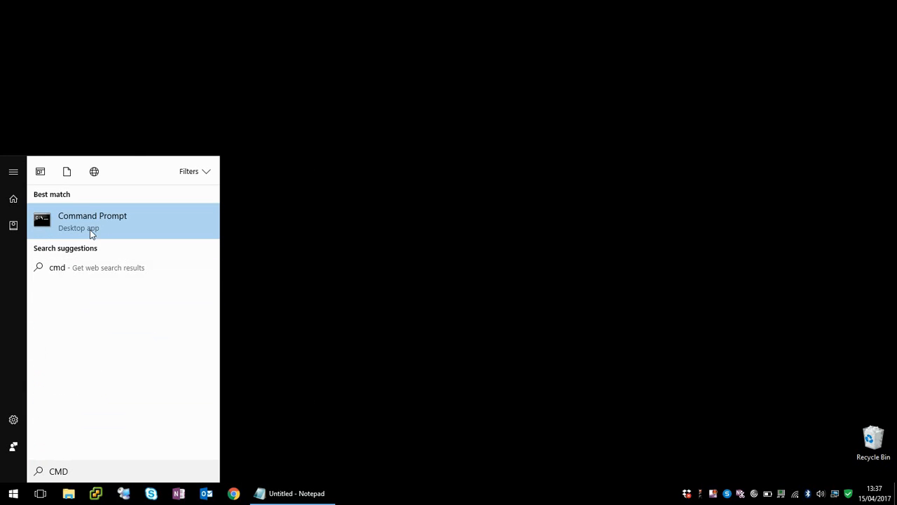
{"action": "mouse_move", "coordinate": [108, 226]}
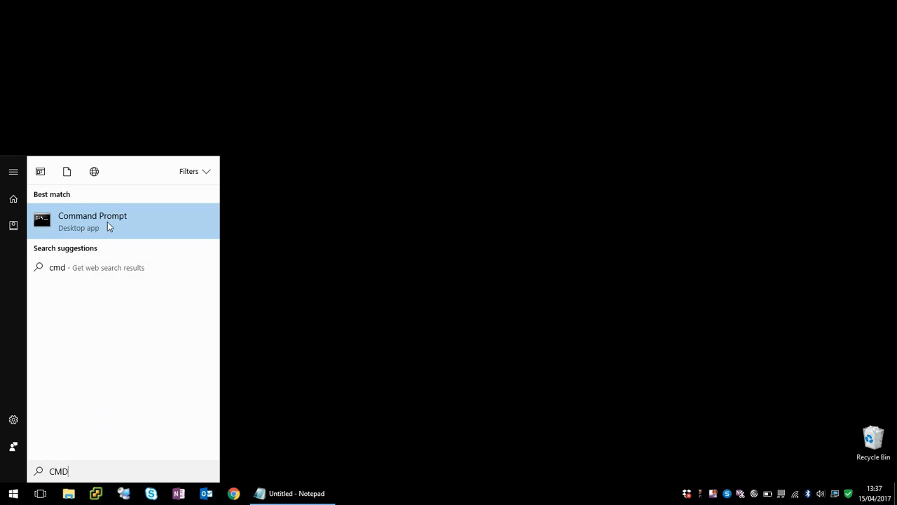
{"action": "right_click", "coordinate": [92, 221]}
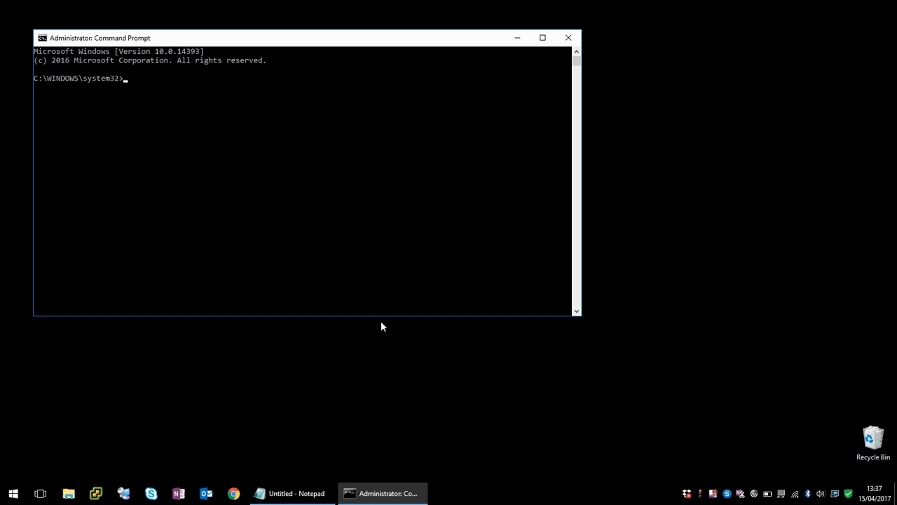
Centre the admin prompt and bring up the Notepad note with POWERCFG.EXE /H OFF.
{"action": "left_click_drag", "start_coordinate": [98, 38], "coordinate": [110, 44]}
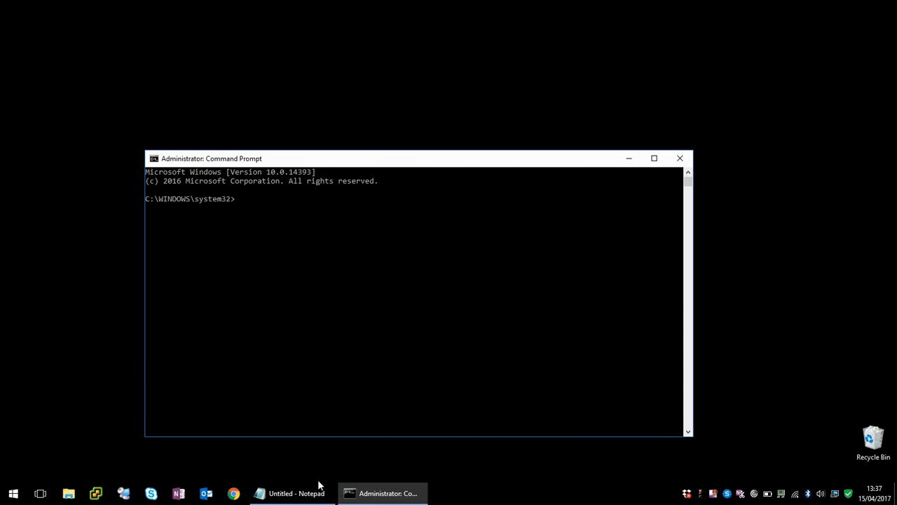
{"action": "left_click", "coordinate": [289, 493]}
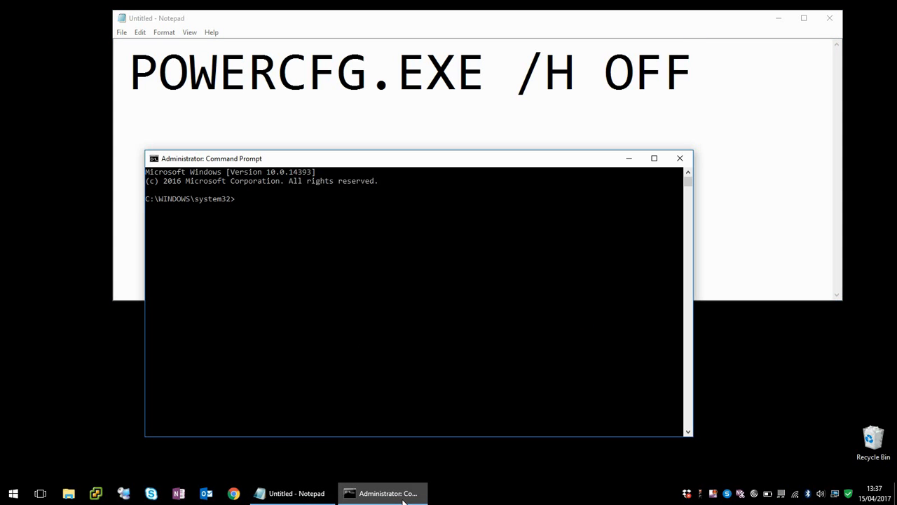
{"action": "mouse_move", "coordinate": [430, 350]}
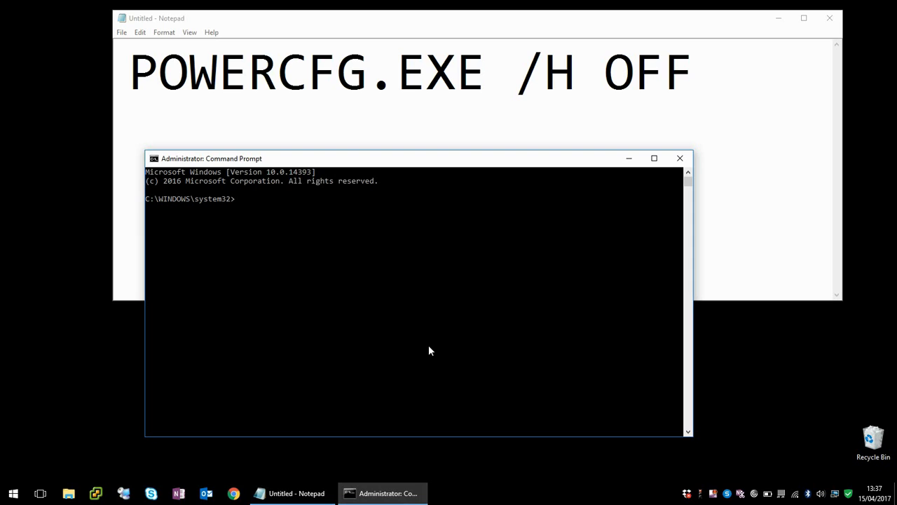
Run POWERCFG.EXE /H OFF to disable hibernation, returning a clean prompt.
{"action": "type", "text": "POWE"}
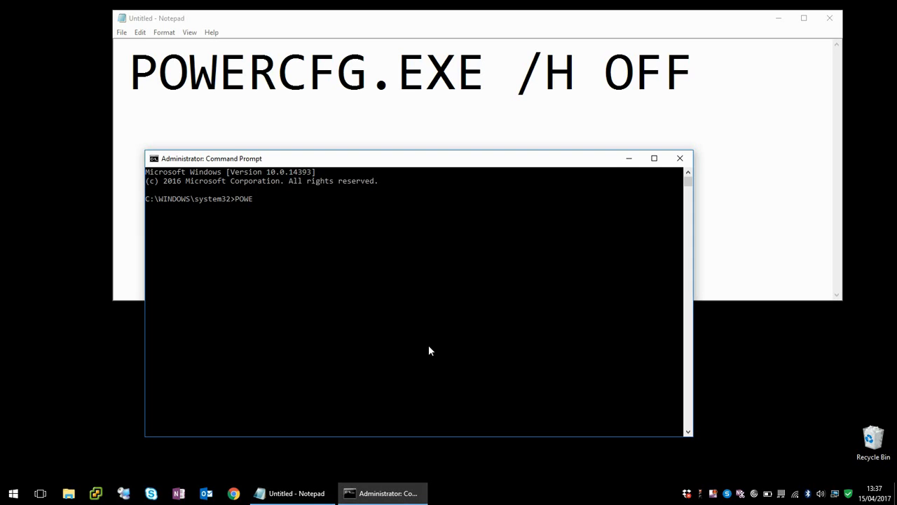
{"action": "type", "text": "RCFG"}
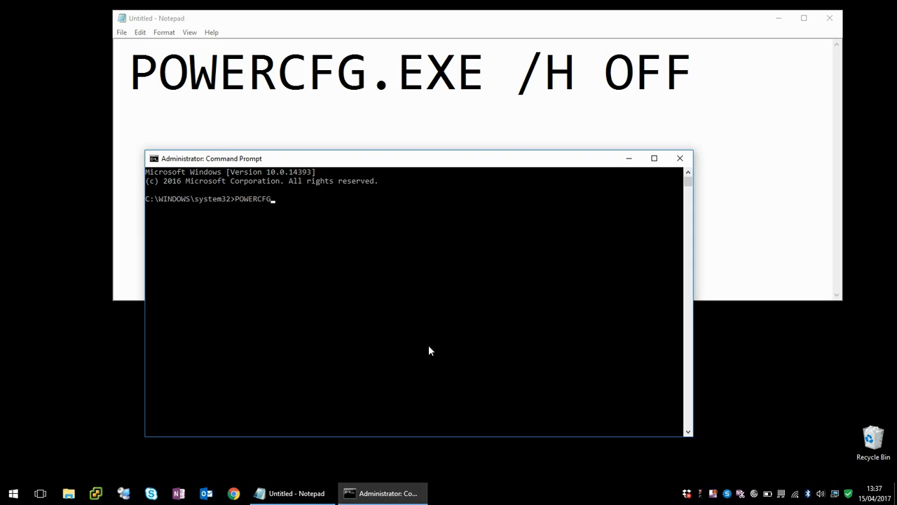
{"action": "type", "text": ".EXE"}
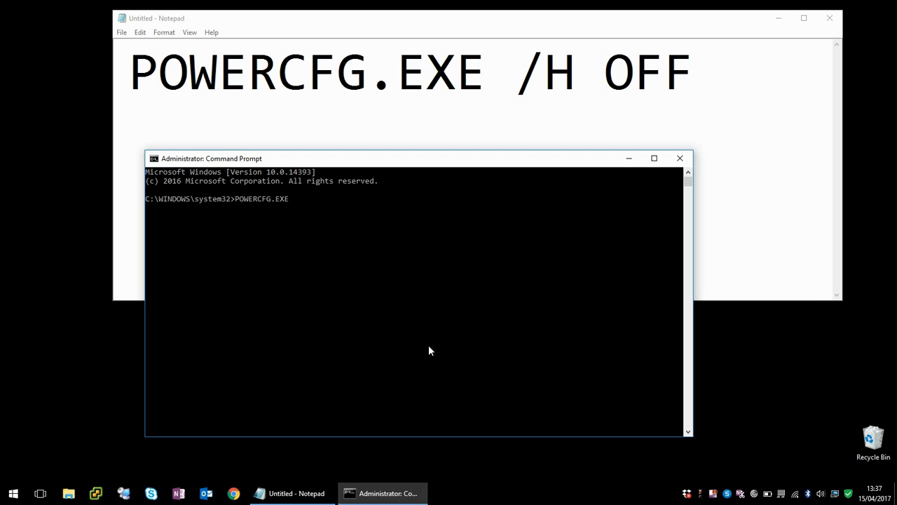
{"action": "type", "text": "/H"}
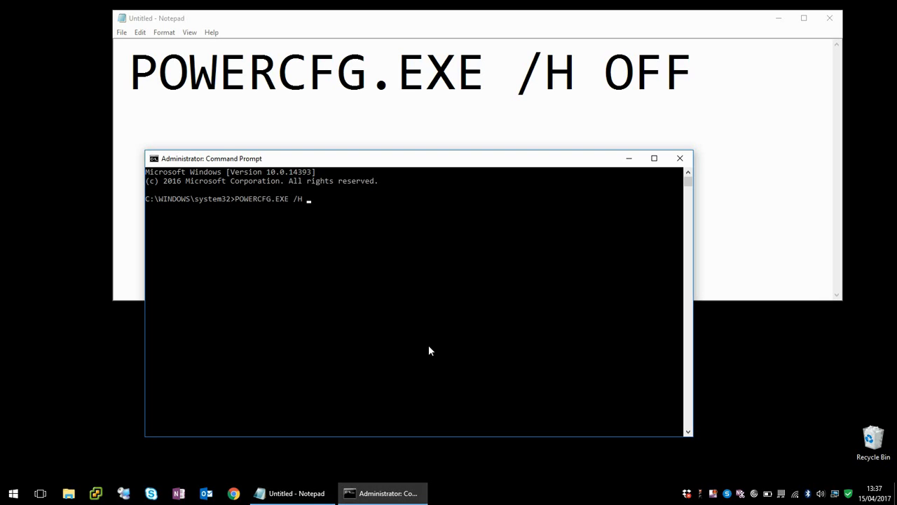
{"action": "type", "text": "OFF"}
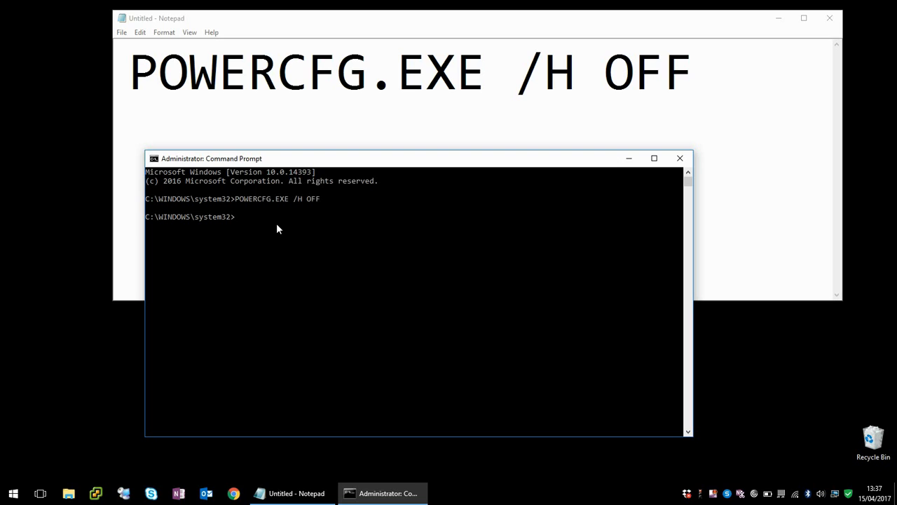
{"action": "mouse_move", "coordinate": [351, 227]}
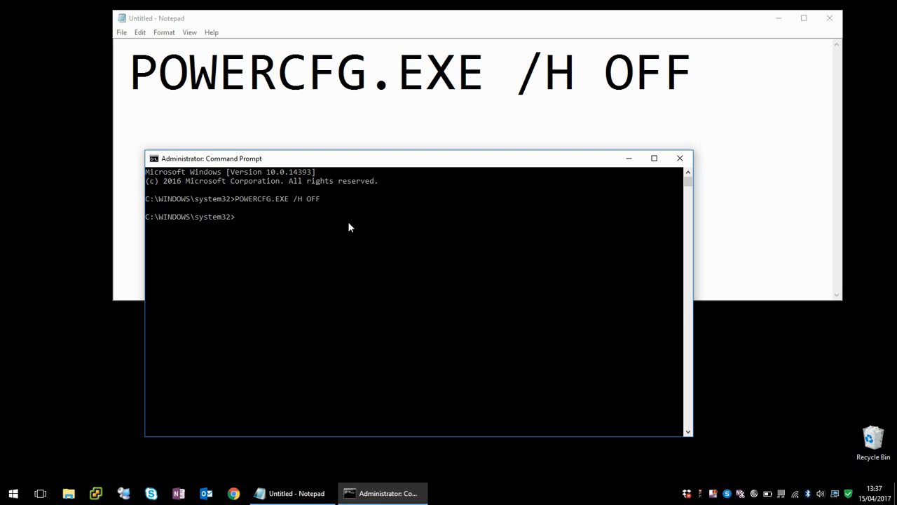